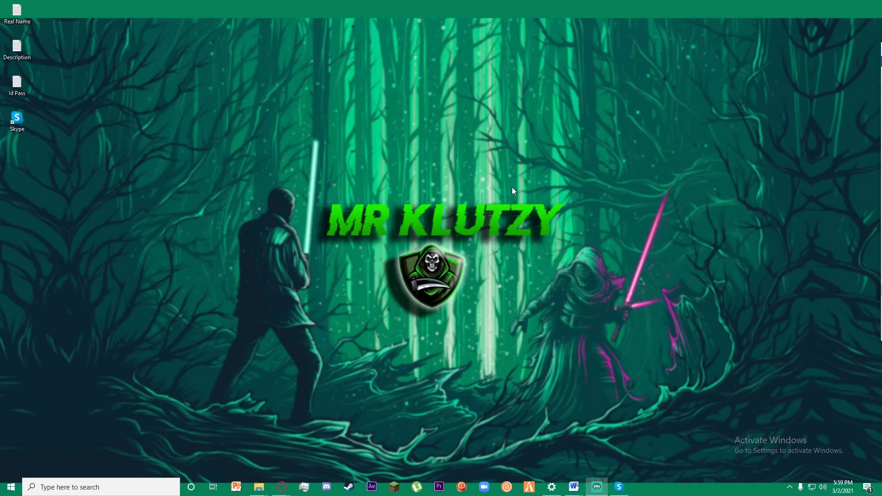
mouse_move(561, 187)
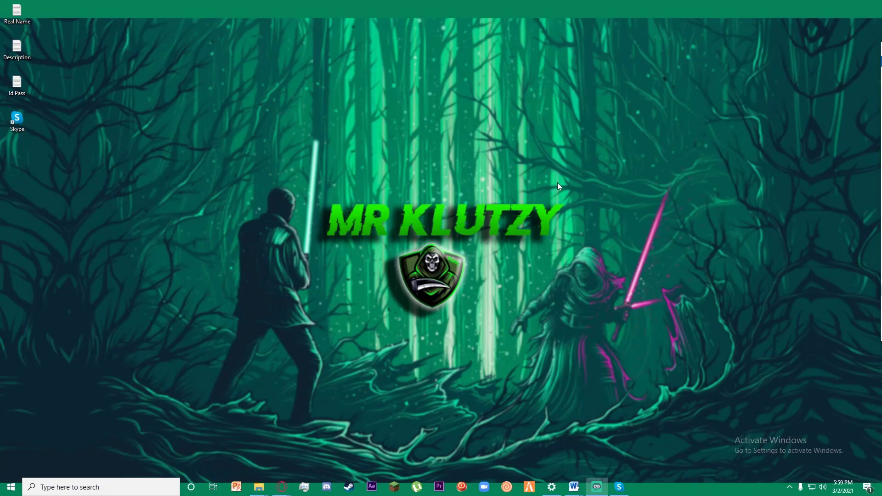
mouse_move(429, 179)
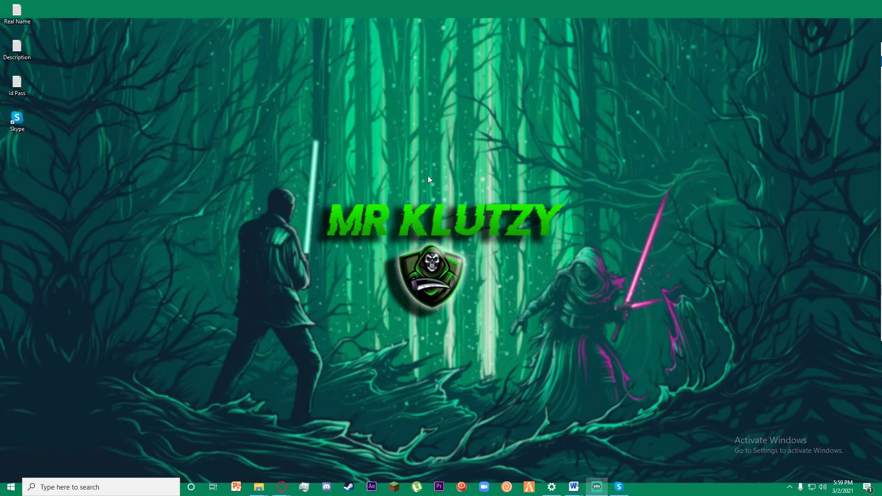
mouse_move(469, 176)
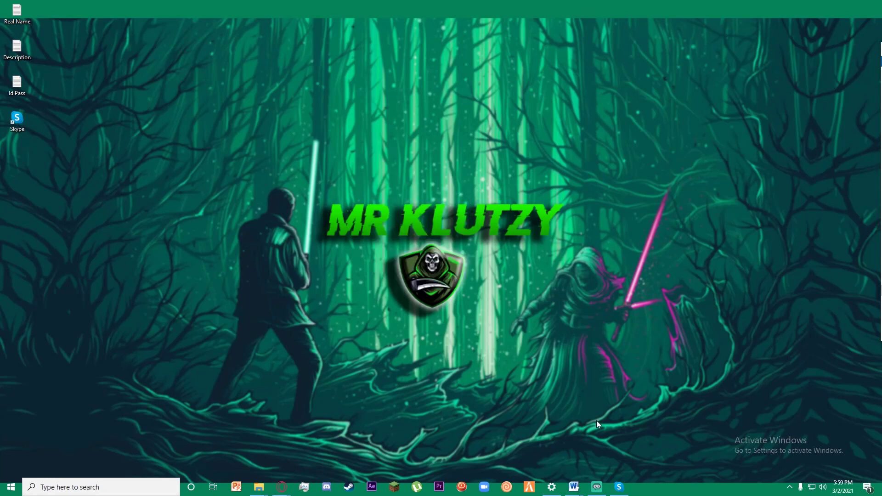
mouse_move(653, 391)
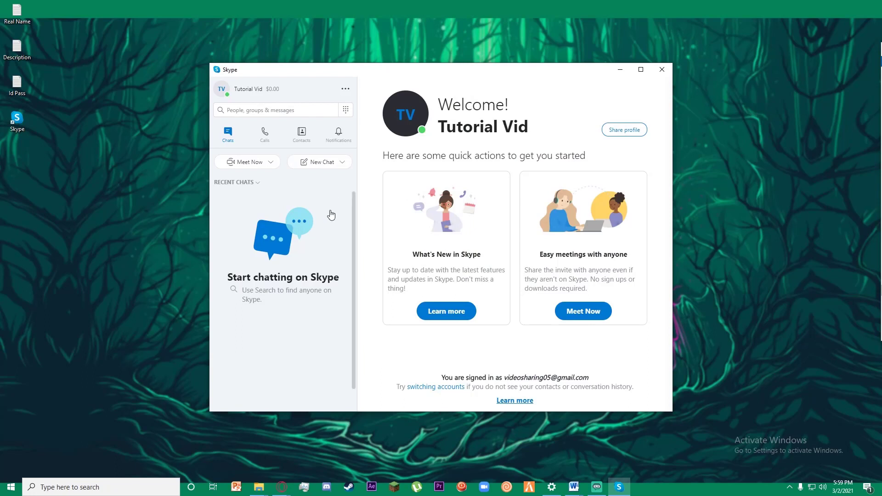
mouse_move(327, 235)
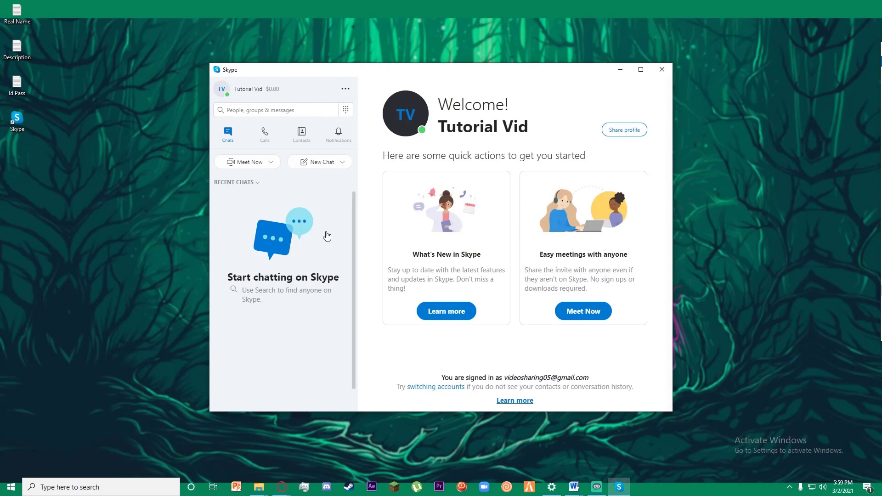
mouse_move(329, 195)
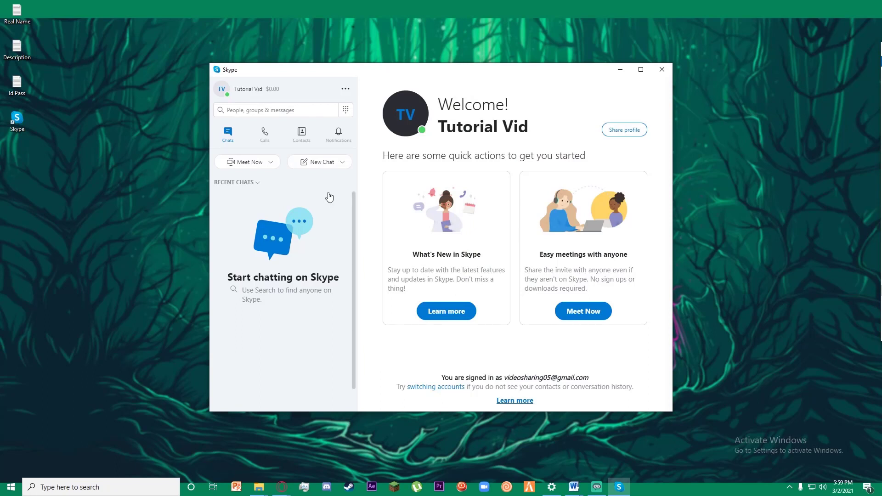
mouse_move(285, 242)
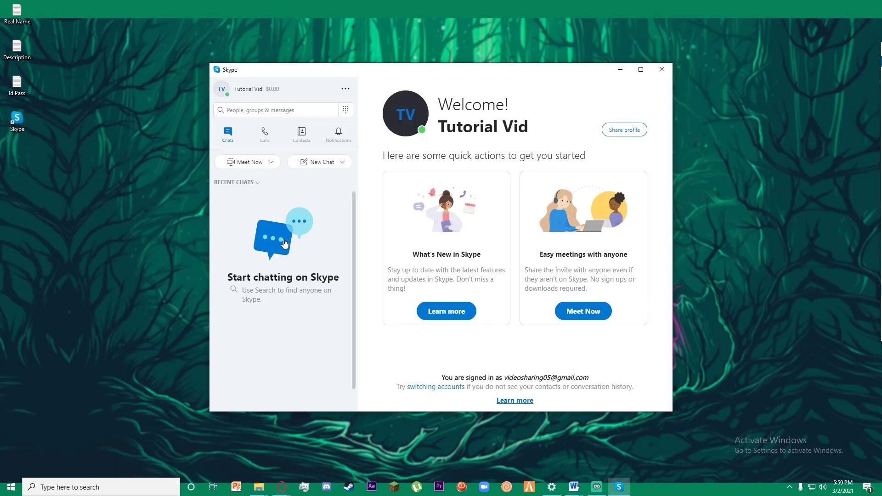
mouse_move(258, 89)
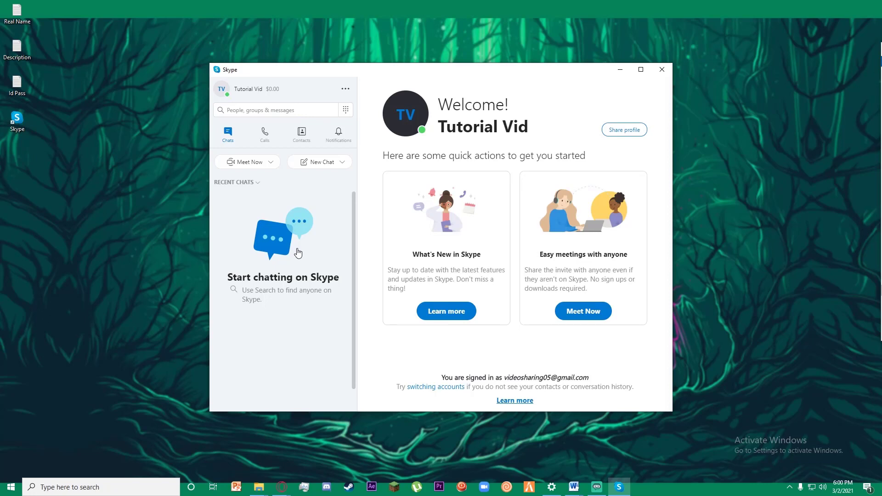
mouse_move(319, 219)
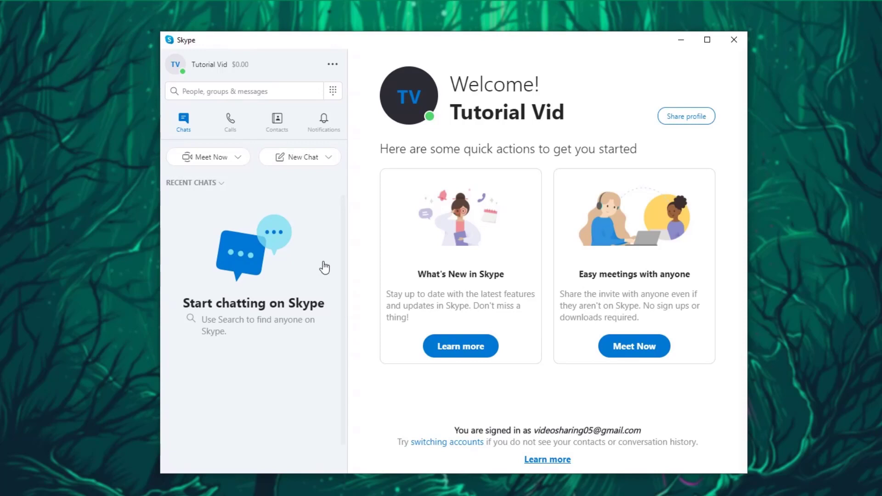
mouse_move(261, 239)
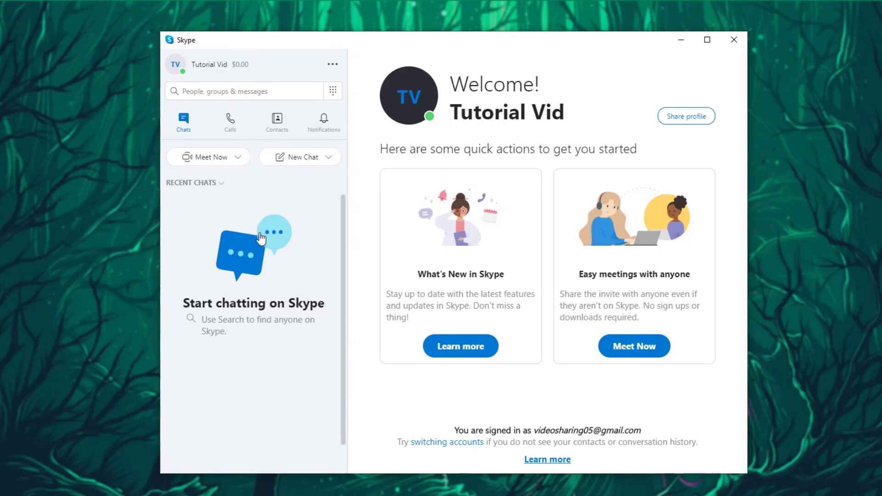
mouse_move(186, 74)
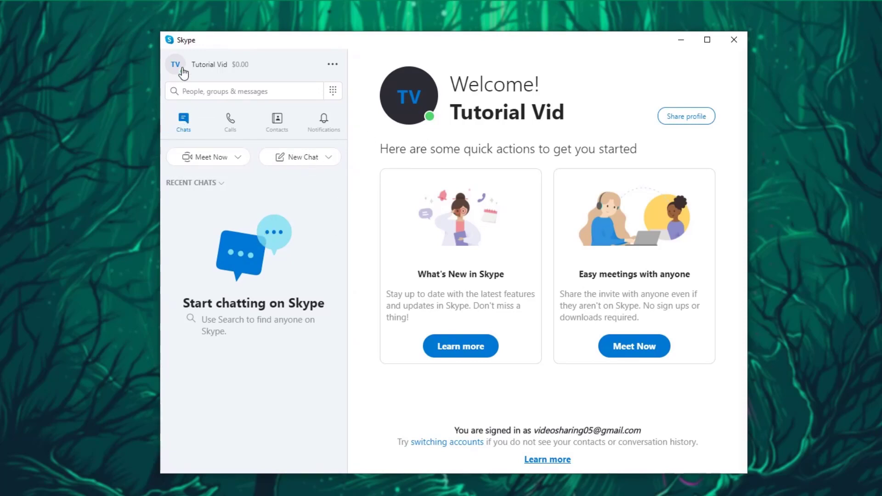
- View the 'Share what you're up to' mood suggestions, then return to the account menu
left_click(175, 65)
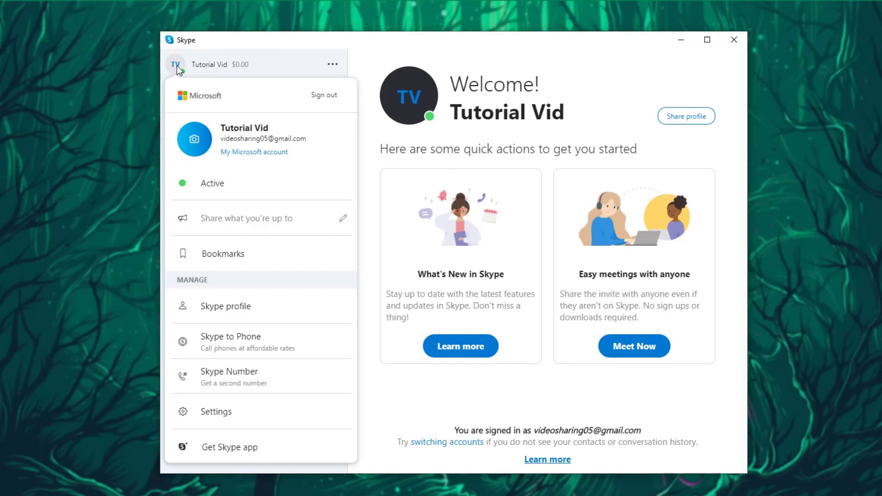
mouse_move(210, 426)
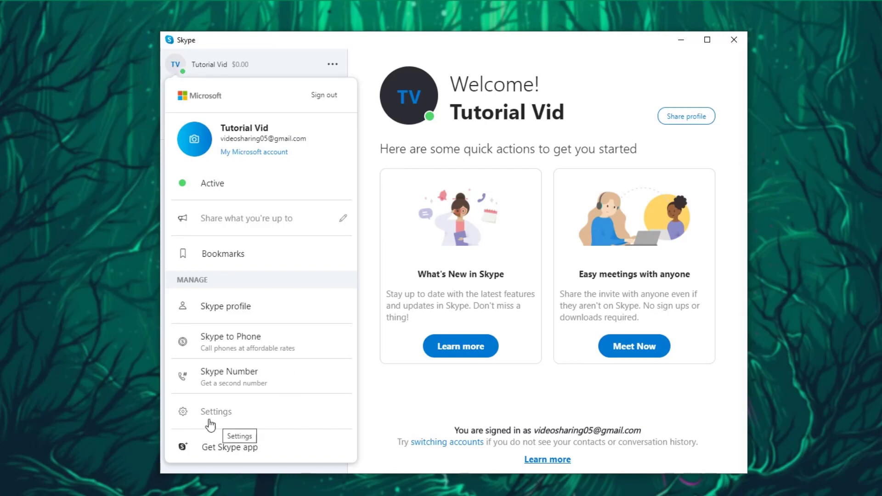
mouse_move(246, 463)
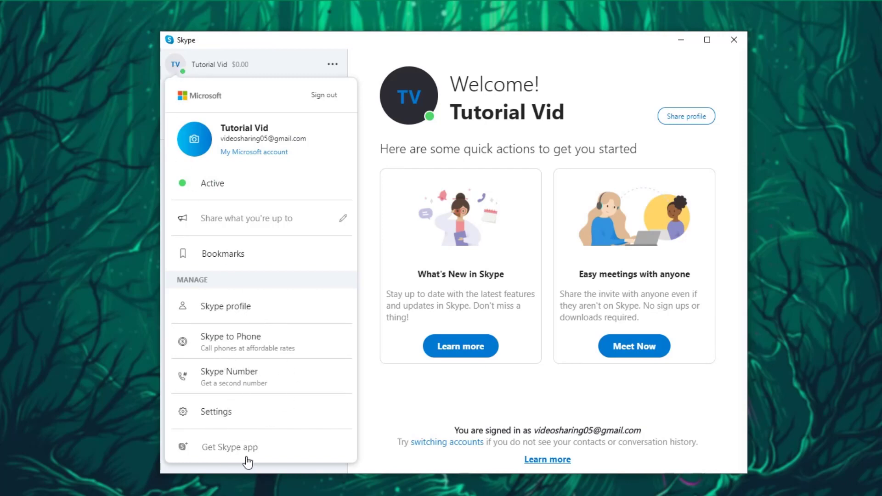
mouse_move(233, 417)
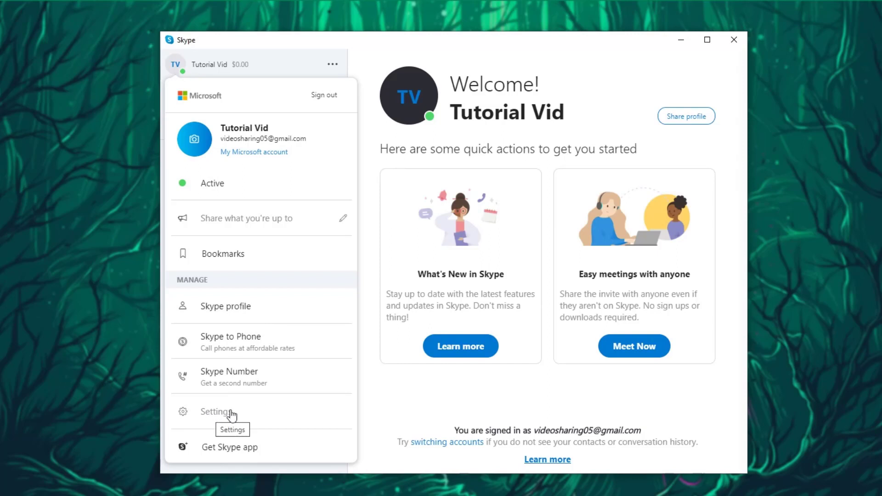
mouse_move(308, 225)
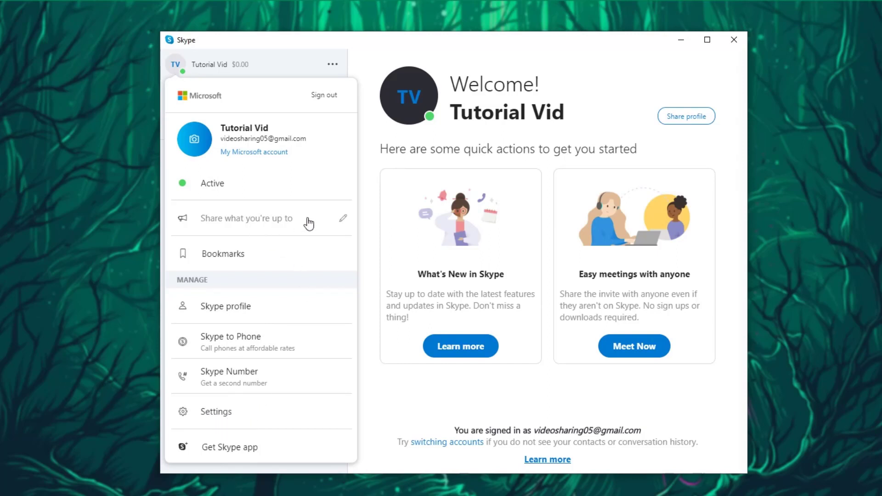
mouse_move(234, 234)
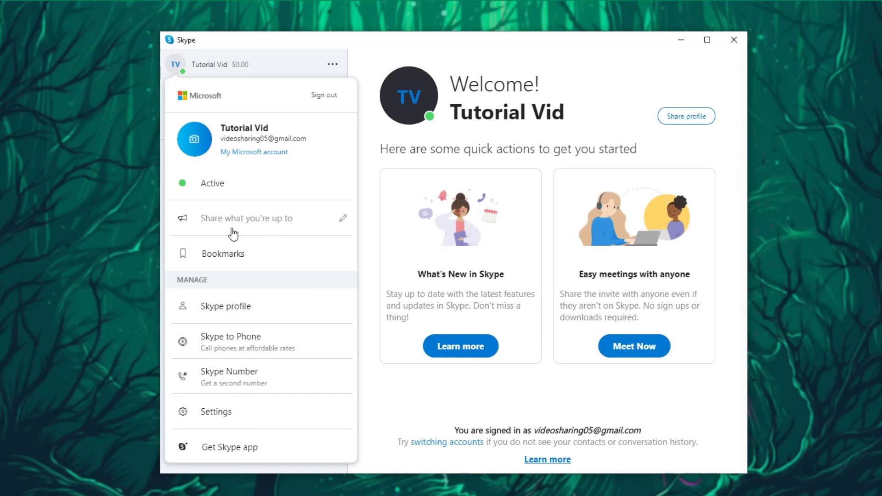
left_click(246, 218)
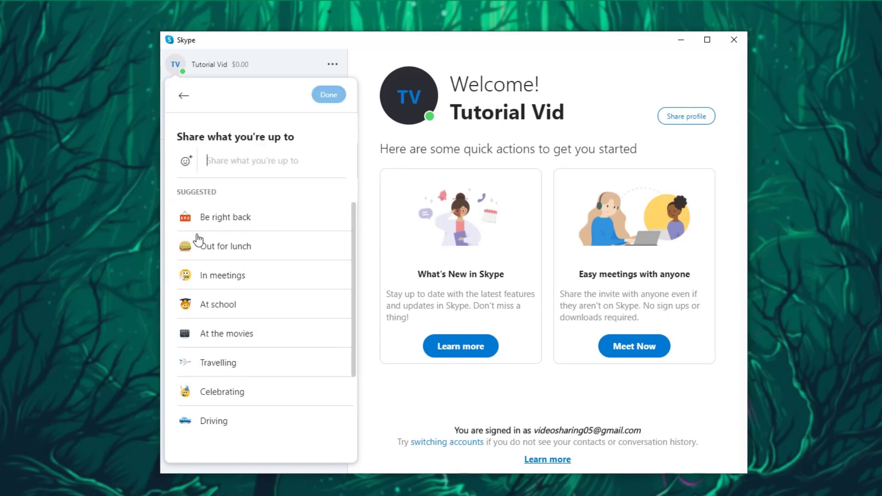
mouse_move(232, 230)
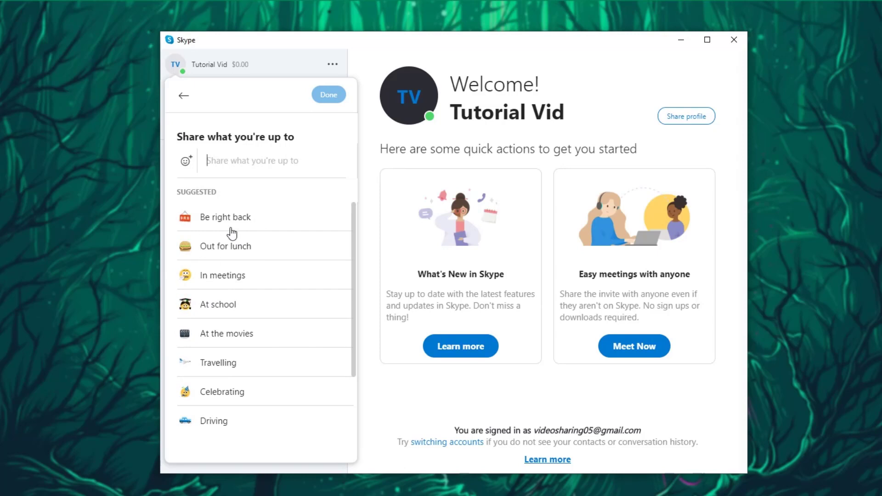
mouse_move(217, 234)
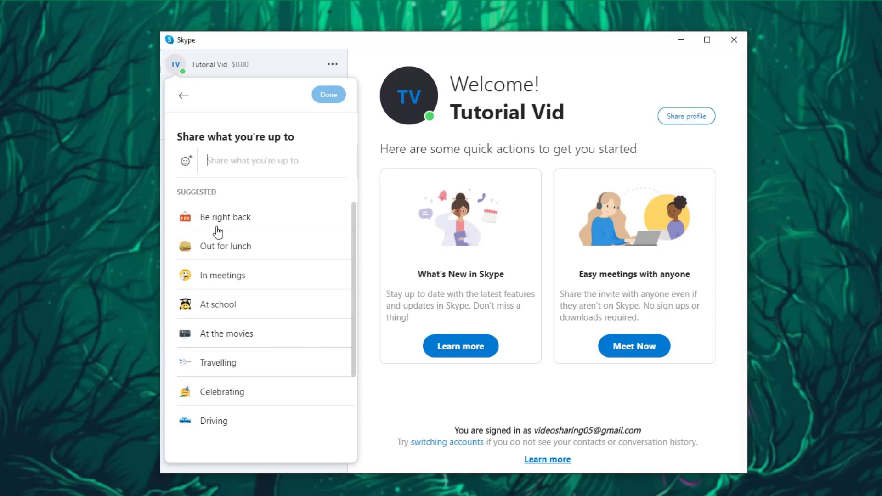
mouse_move(210, 256)
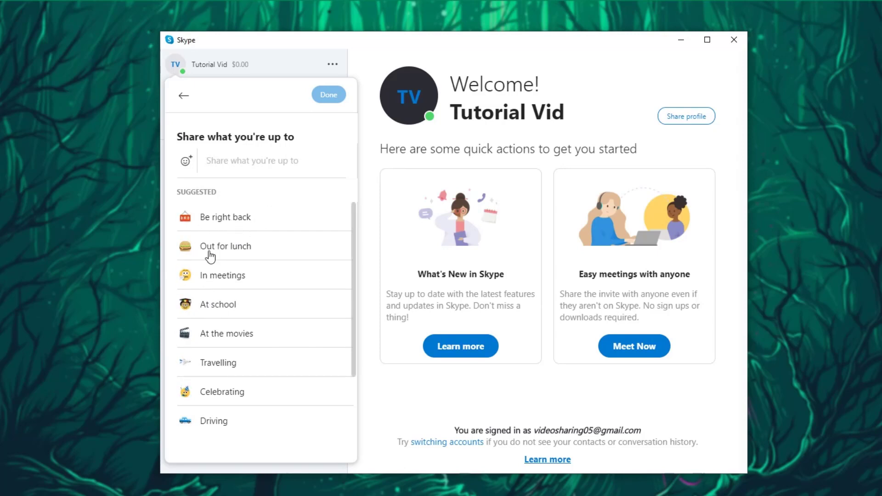
mouse_move(206, 313)
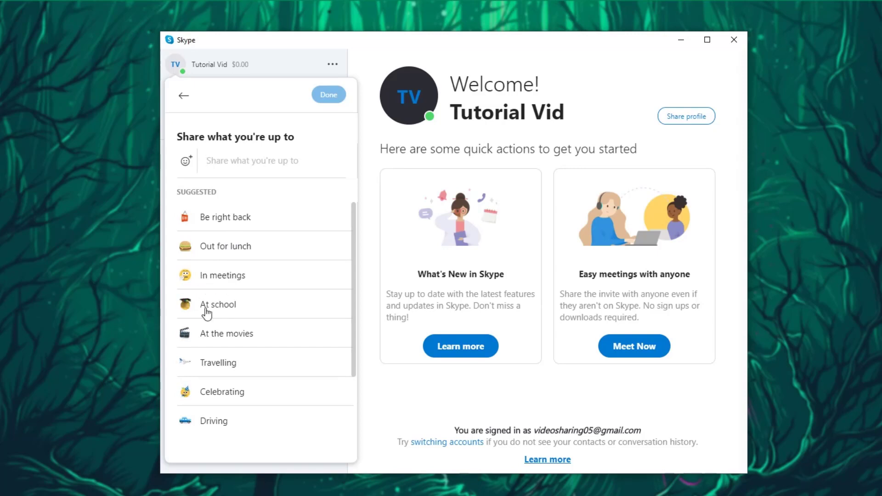
left_click(183, 94)
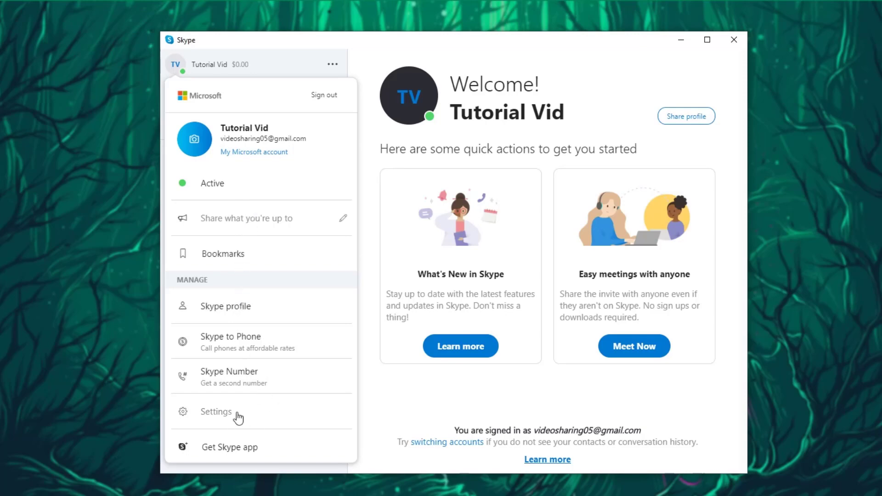
- Show the Audio & Video settings with camera, microphone and speaker options
left_click(215, 411)
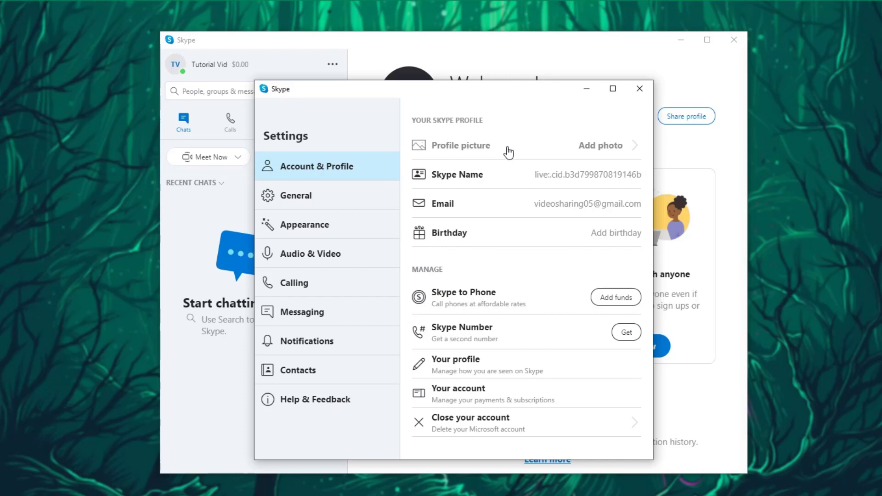
mouse_move(624, 318)
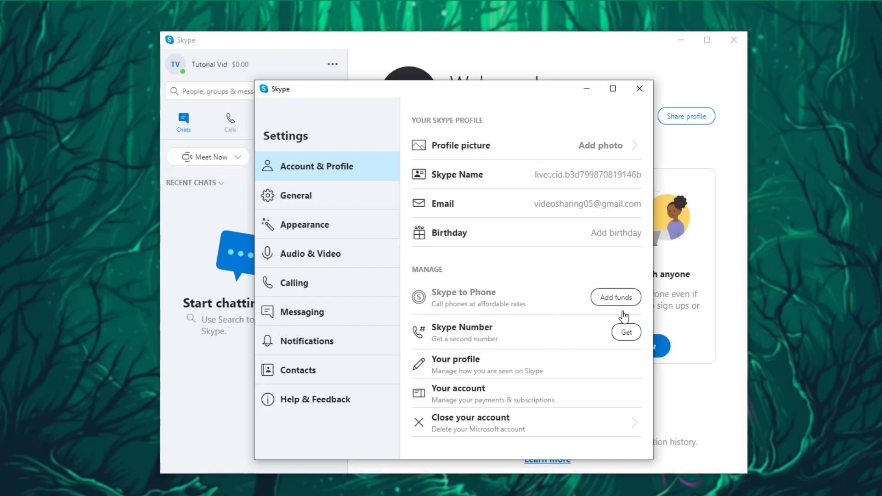
mouse_move(449, 314)
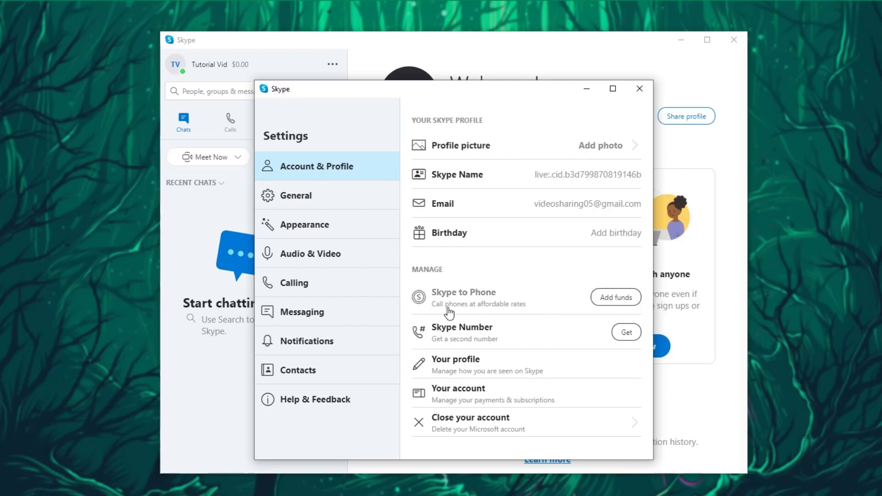
mouse_move(480, 313)
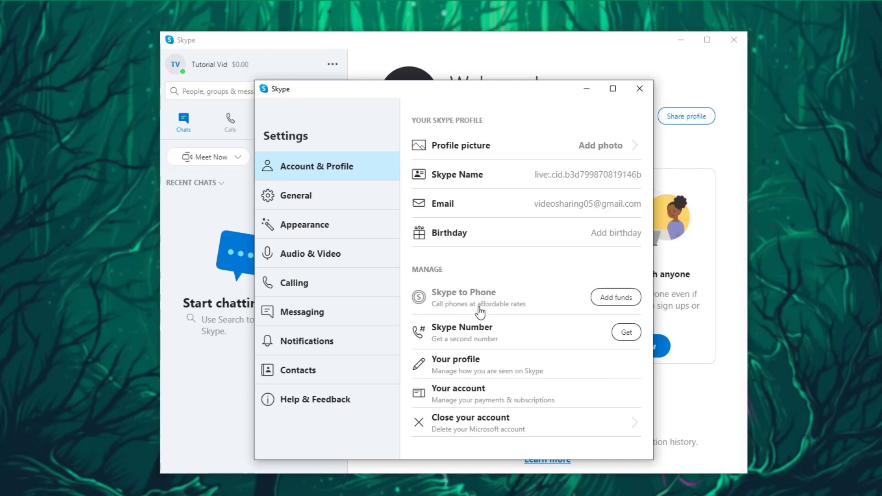
left_click(311, 253)
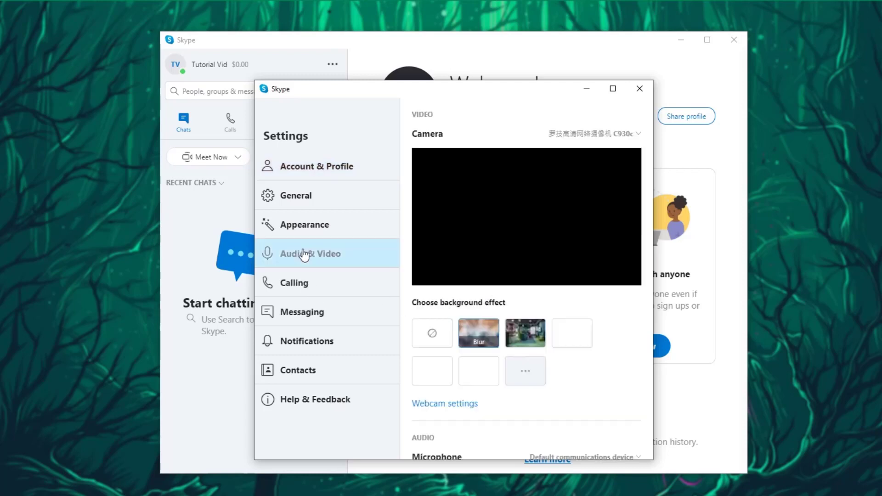
scroll("down", 3)
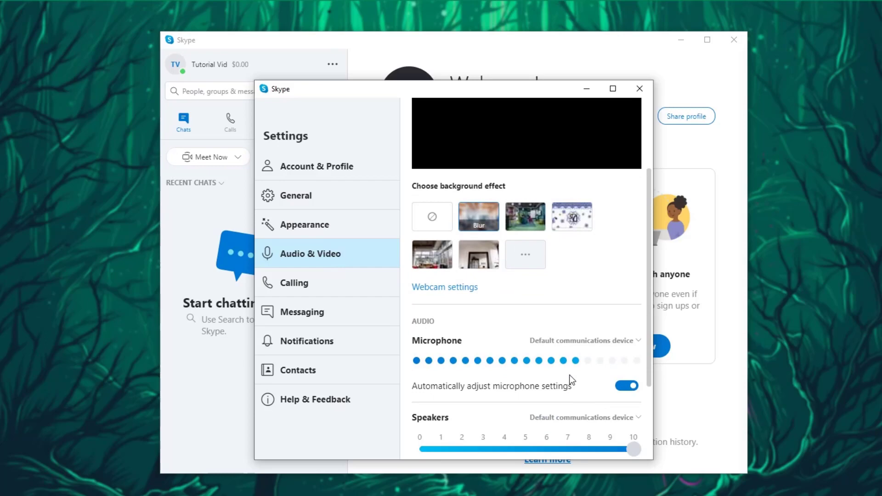
- Set Appearance to Dark mode with the purple accent colour
scroll("down", 3)
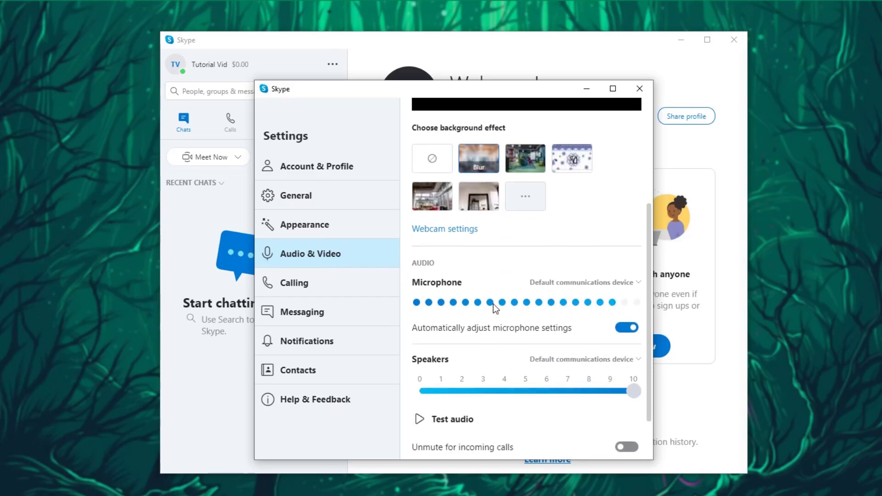
left_click(304, 224)
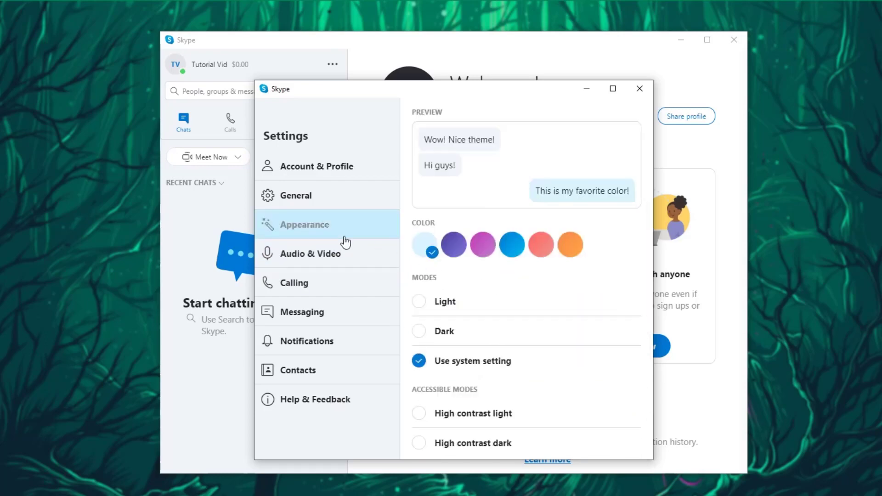
mouse_move(447, 305)
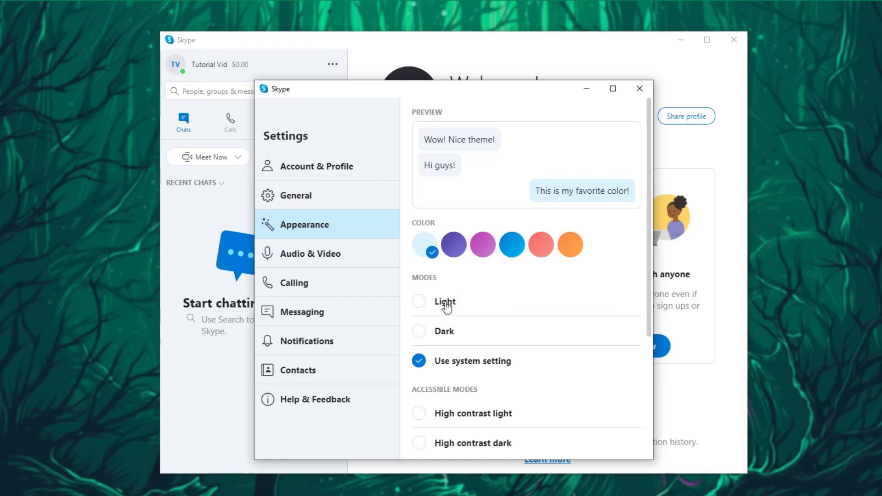
left_click(419, 331)
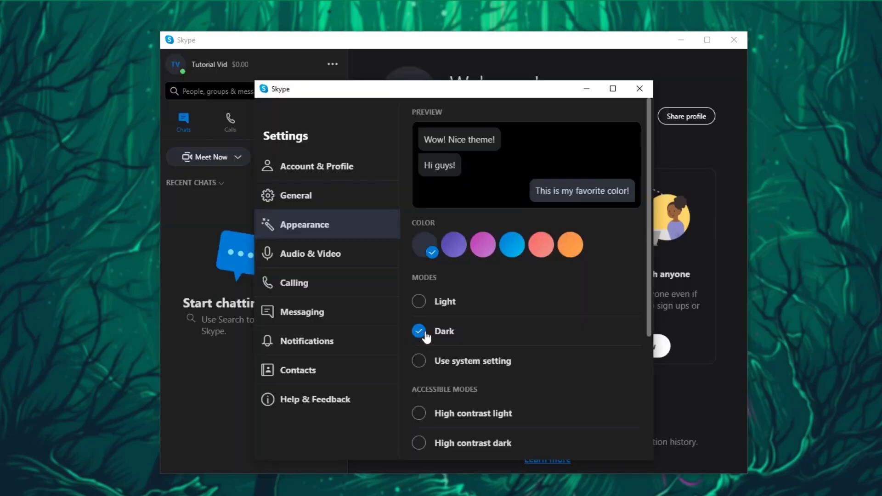
left_click(484, 244)
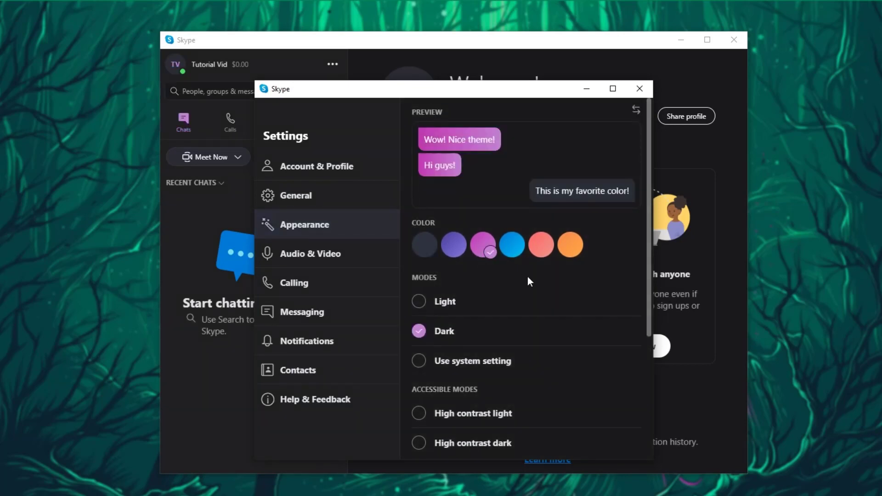
scroll("down", 3)
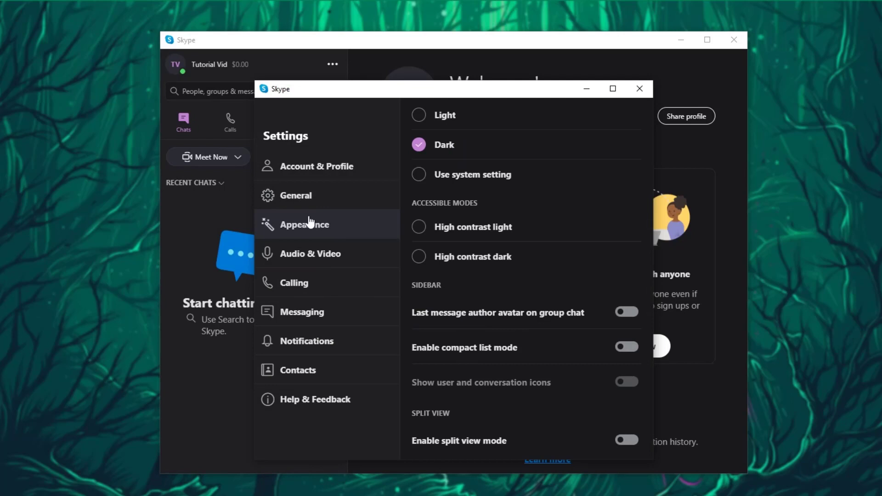
- Turn off 'Automatically start Skype' in General settings and close Settings
left_click(296, 195)
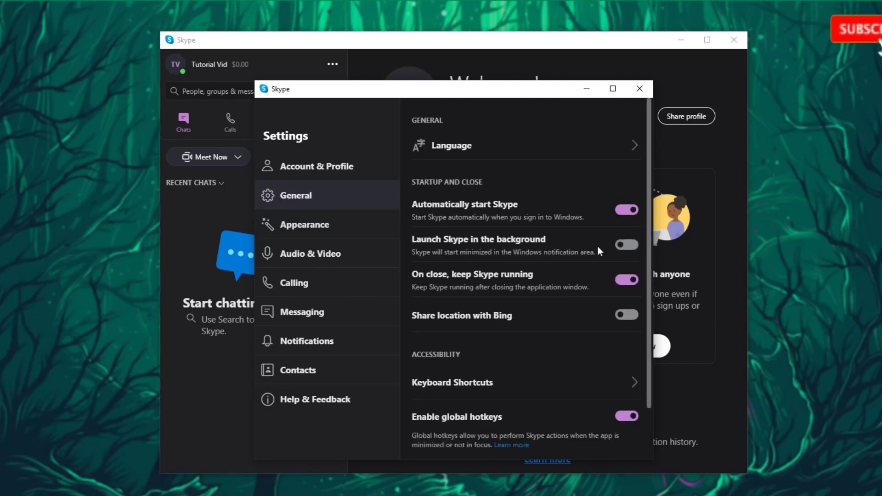
mouse_move(535, 261)
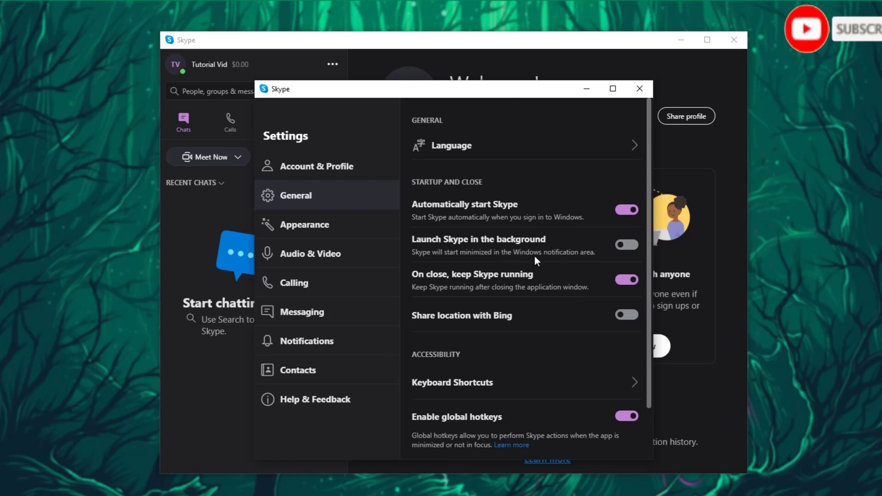
left_click(627, 210)
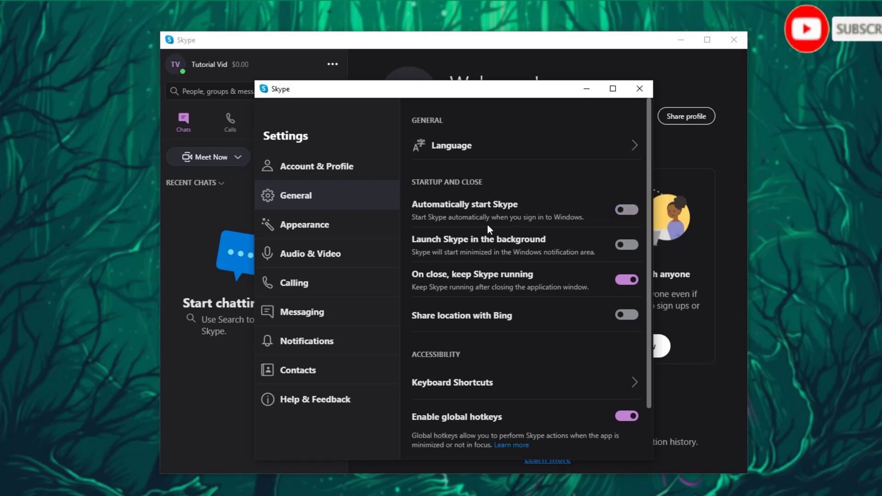
mouse_move(643, 94)
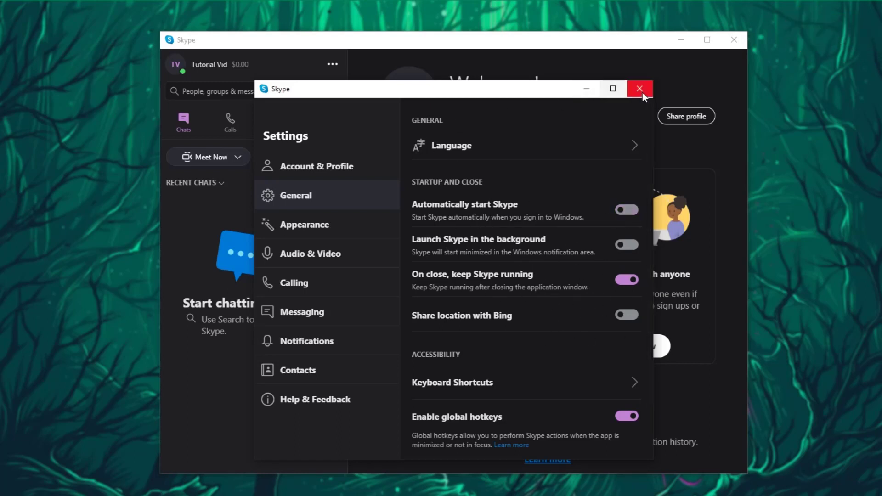
left_click(640, 88)
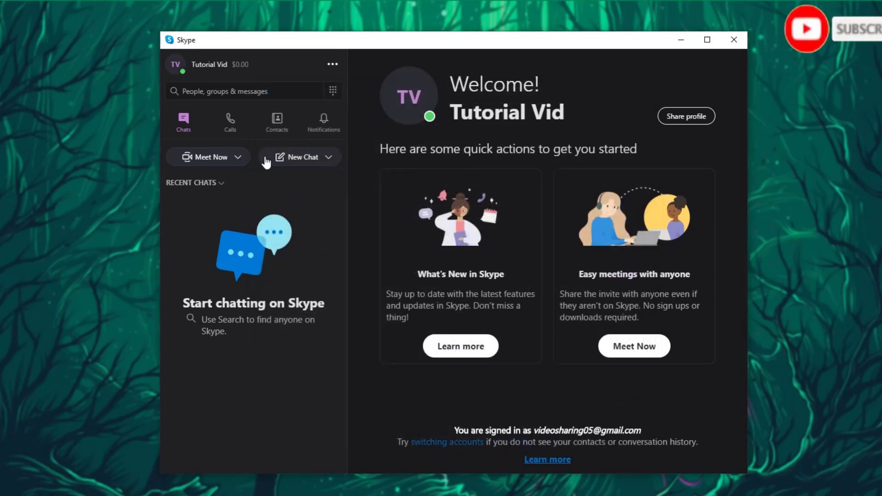
mouse_move(229, 166)
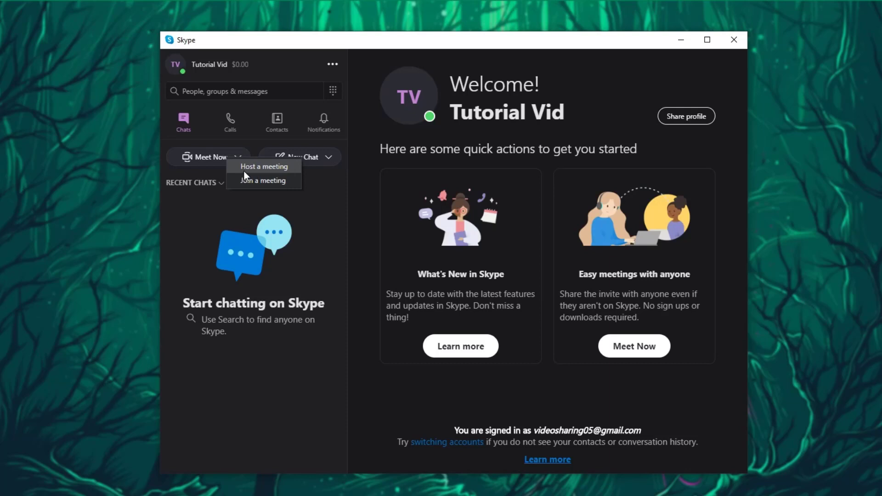
mouse_move(266, 170)
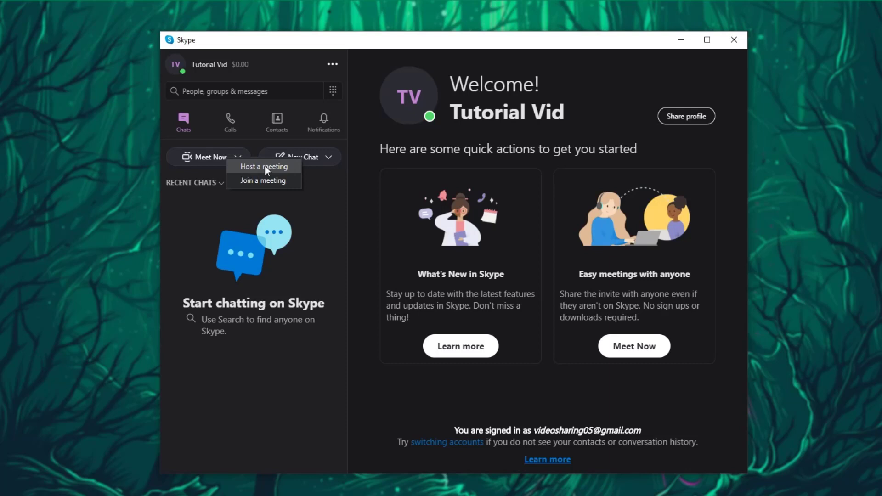
- Host a new meeting from Meet Now and continue to the meeting-ready screen
left_click(263, 166)
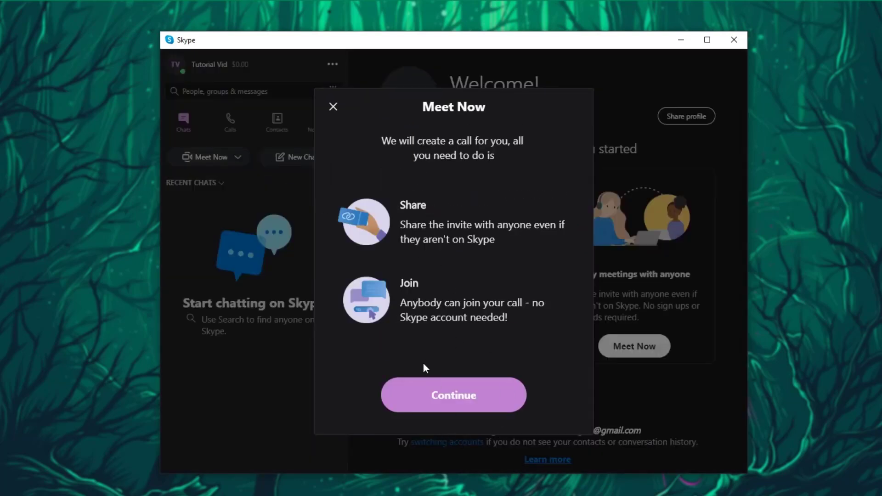
left_click(454, 396)
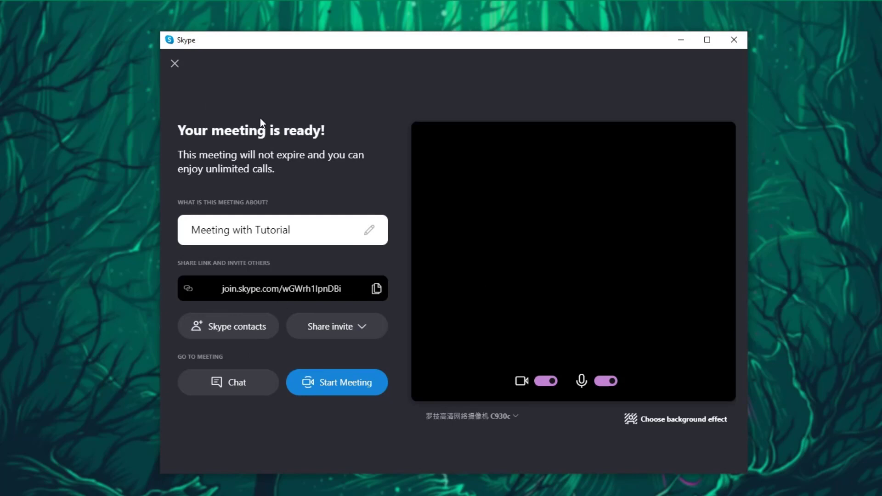
mouse_move(359, 294)
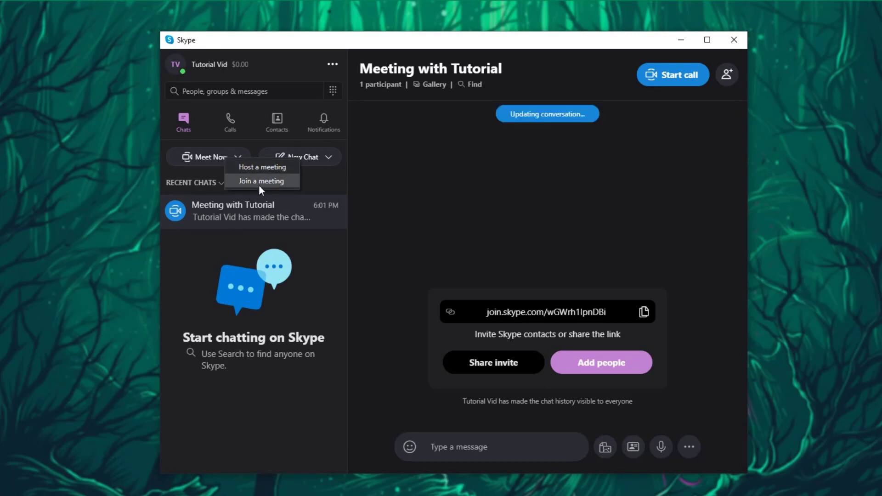
left_click(261, 181)
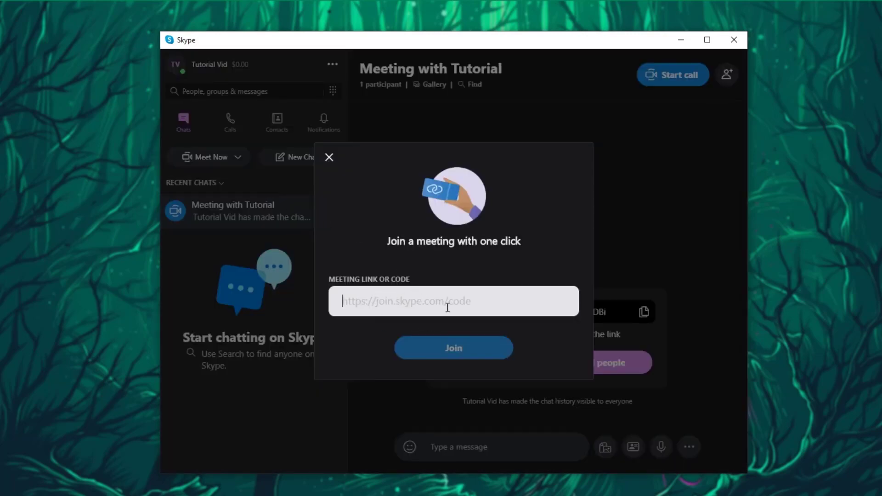
left_click(329, 158)
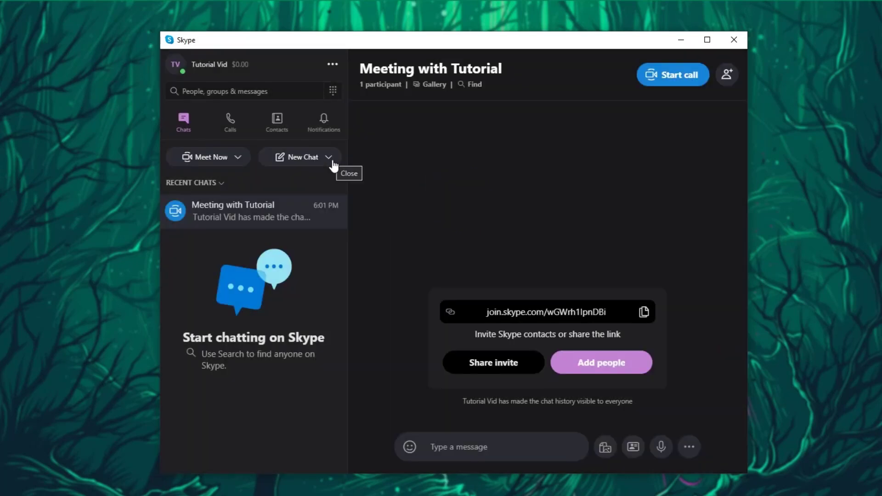
mouse_move(330, 161)
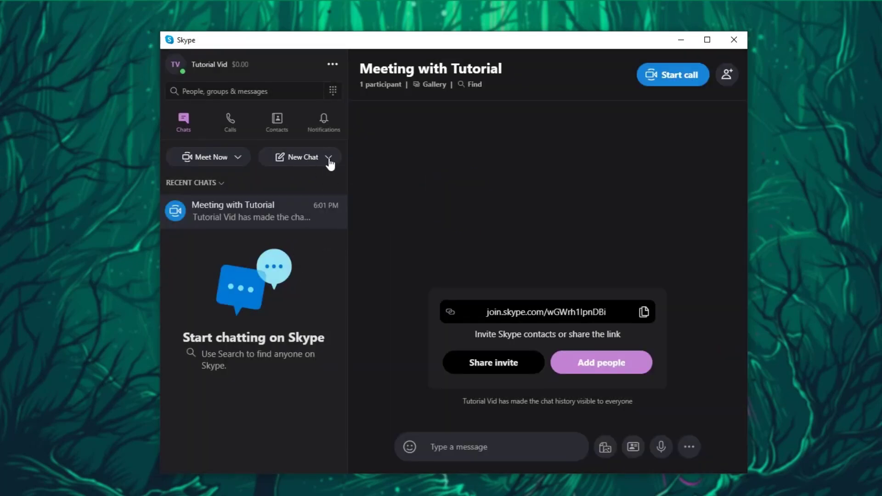
left_click(329, 157)
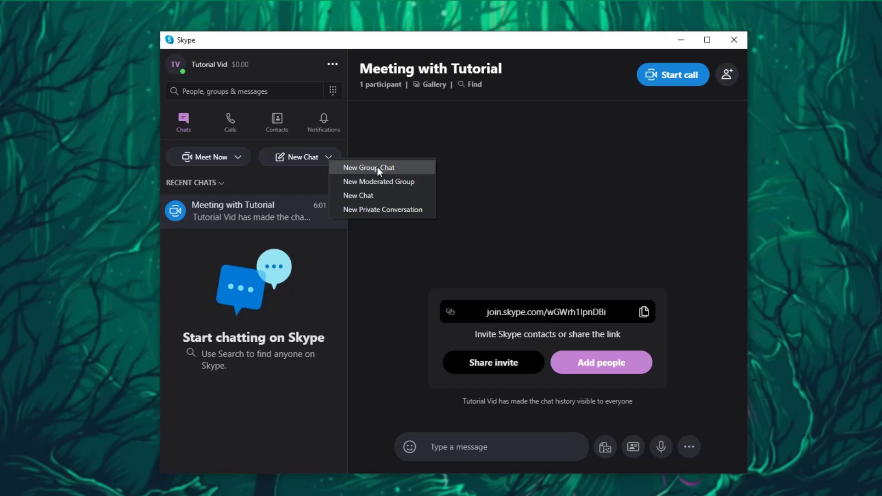
mouse_move(397, 184)
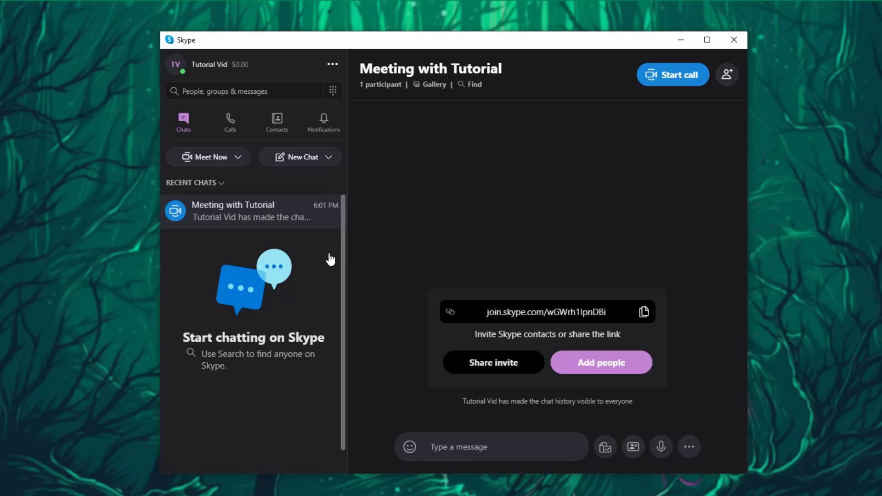
left_click(276, 121)
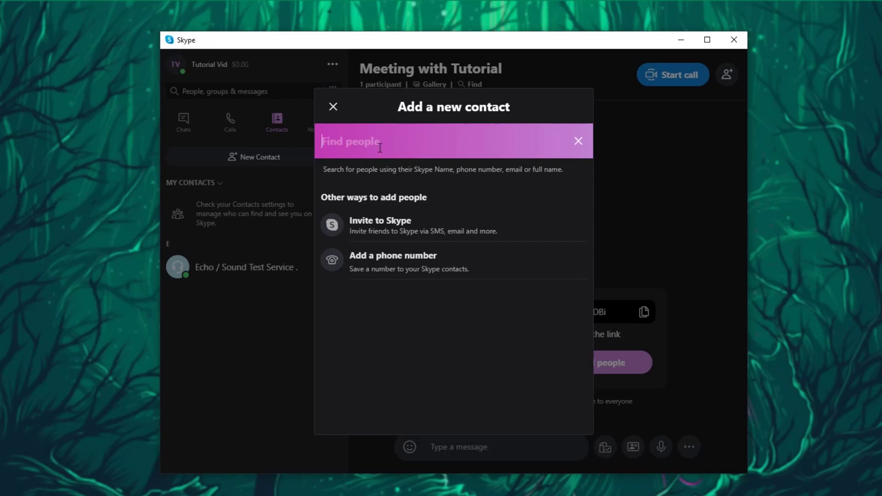
mouse_move(335, 108)
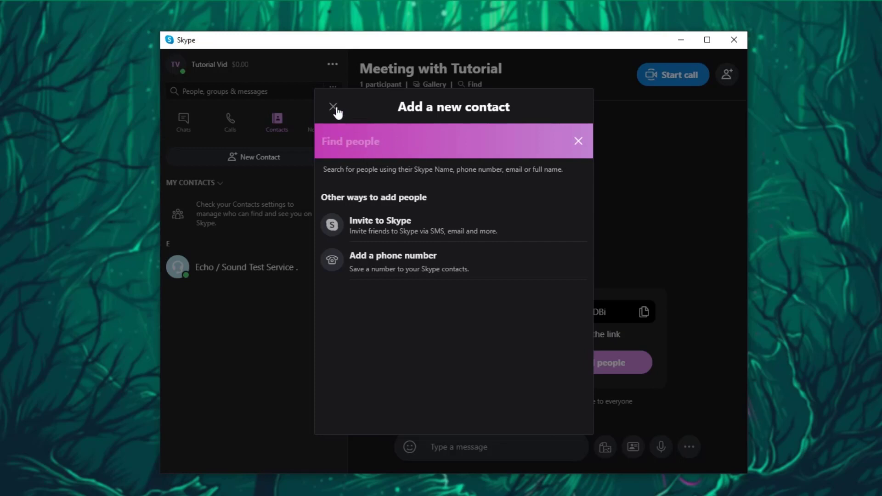
left_click(333, 106)
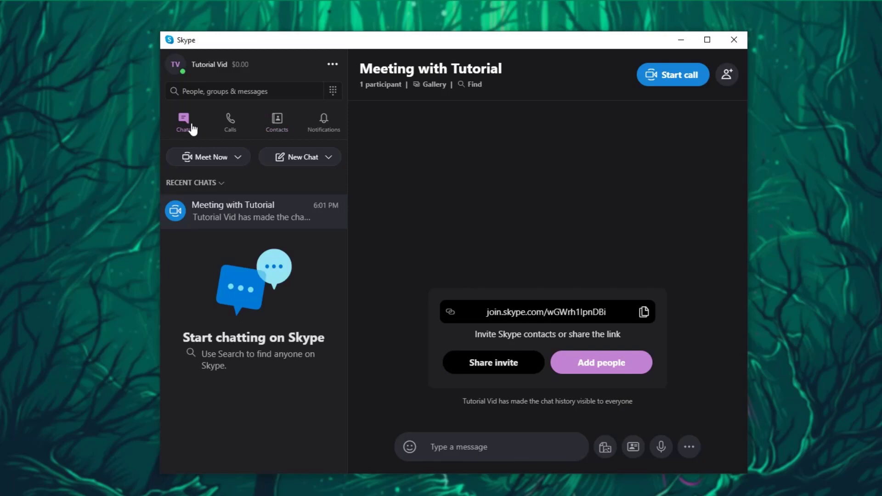
mouse_move(364, 244)
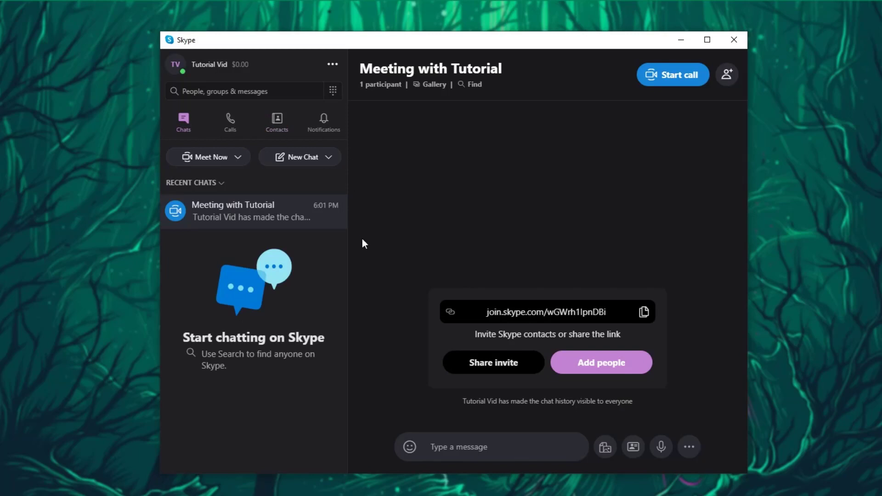
mouse_move(277, 228)
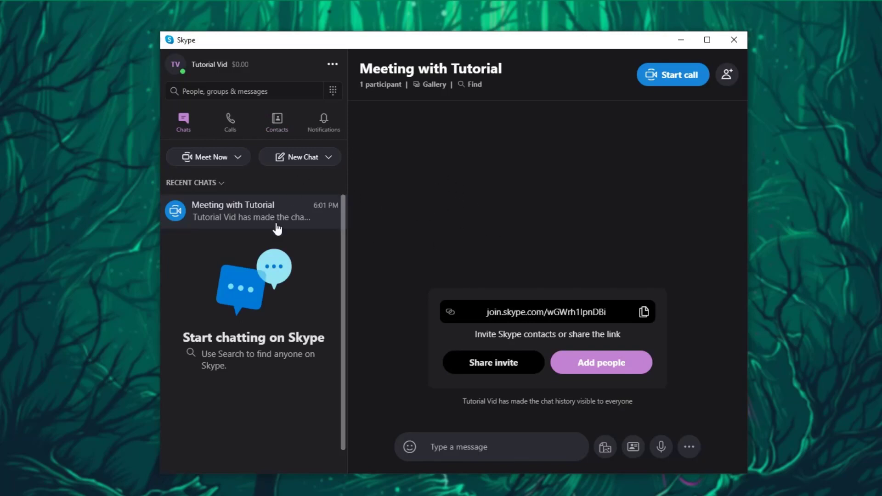
mouse_move(300, 245)
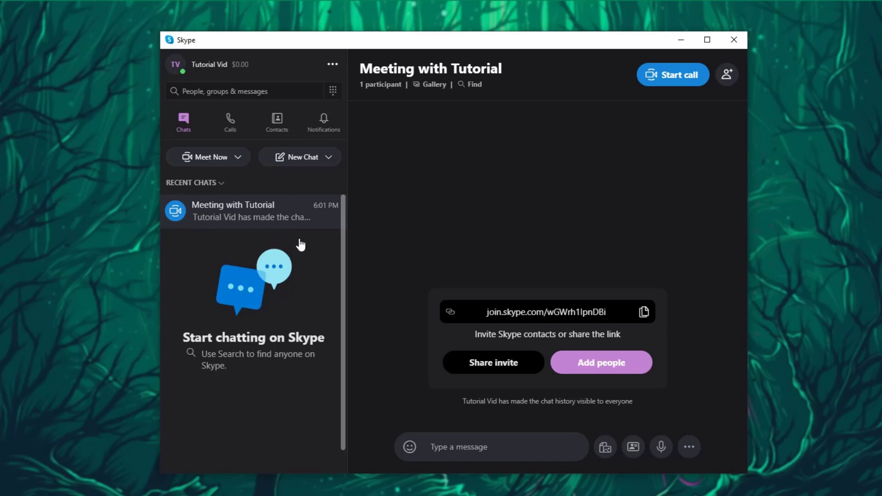
mouse_move(255, 193)
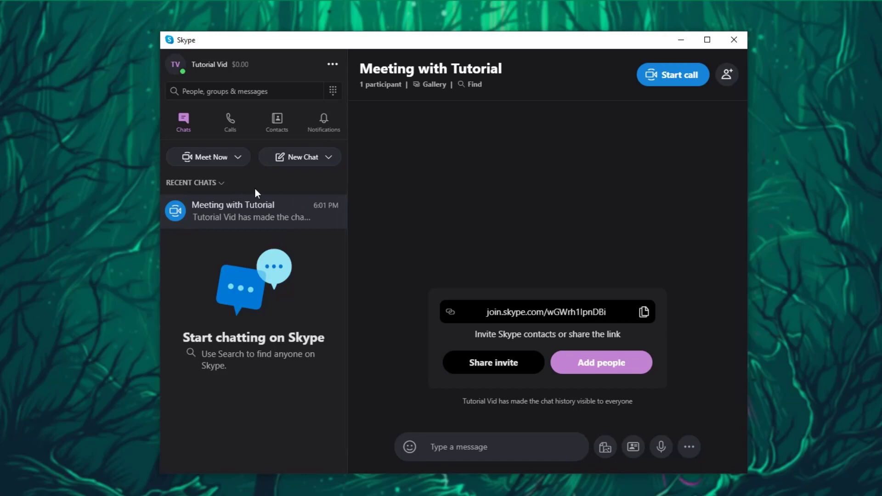
mouse_move(306, 185)
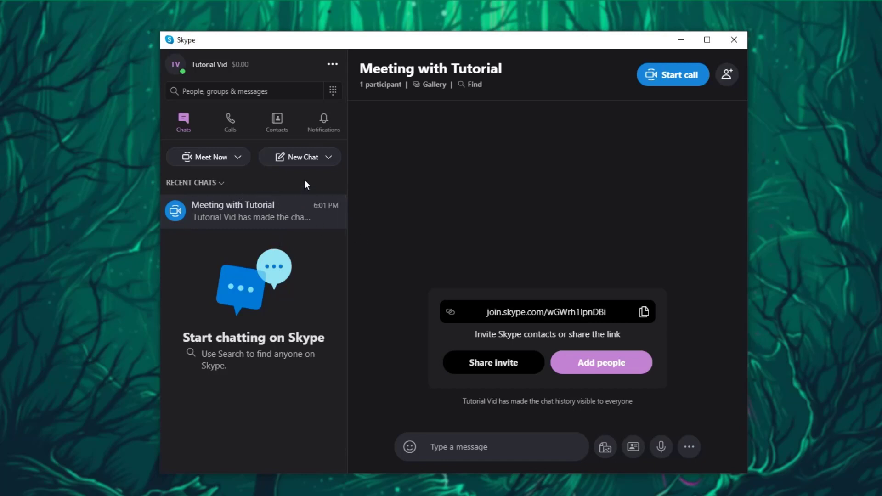